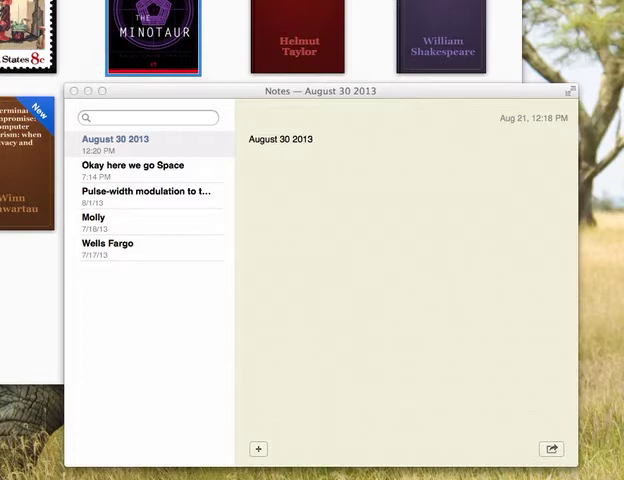
{"action": "mouse_move", "coordinate": [316, 310]}
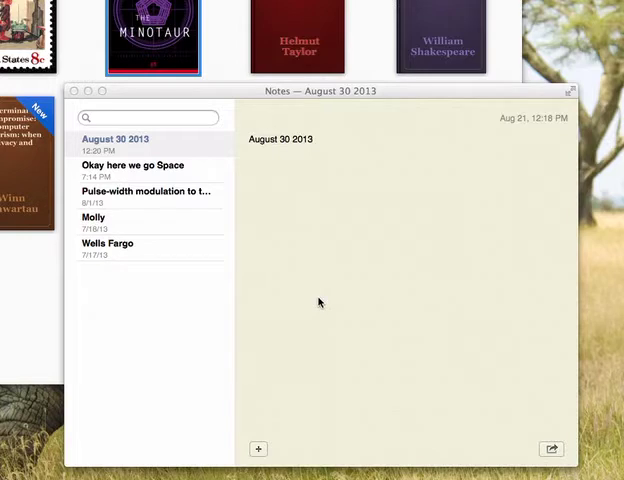
{"action": "mouse_move", "coordinate": [310, 282]}
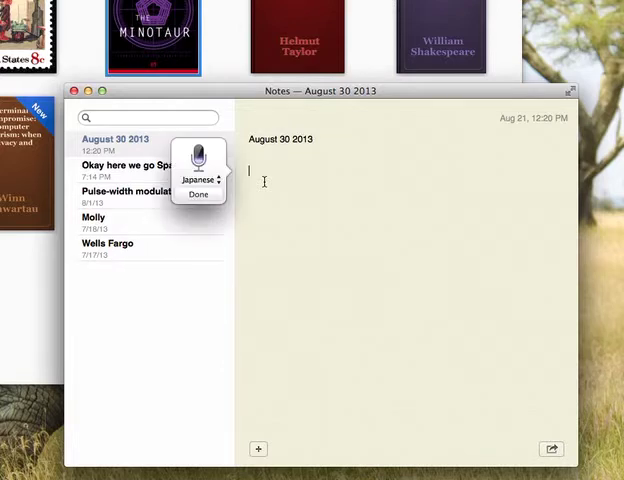
Dictate the Japanese sentence 少々お待ち下さい into the note after the stray words 明日 and 声とジャパニーズを
{"action": "type", "text": "明日"}
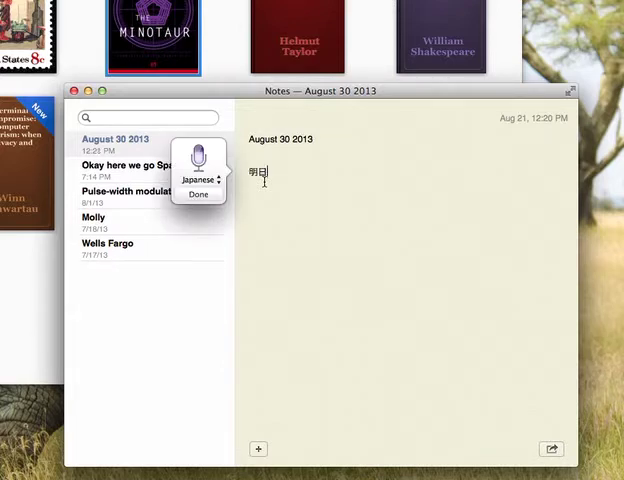
{"action": "type", "text": "声とジャパニーズを"}
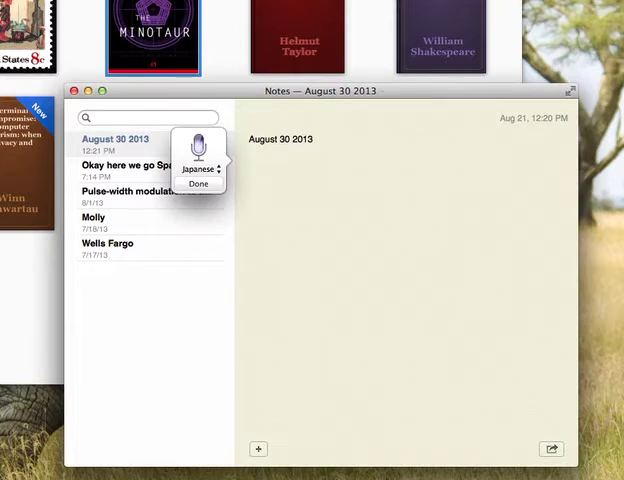
{"action": "type", "text": "少々お待ち下さい"}
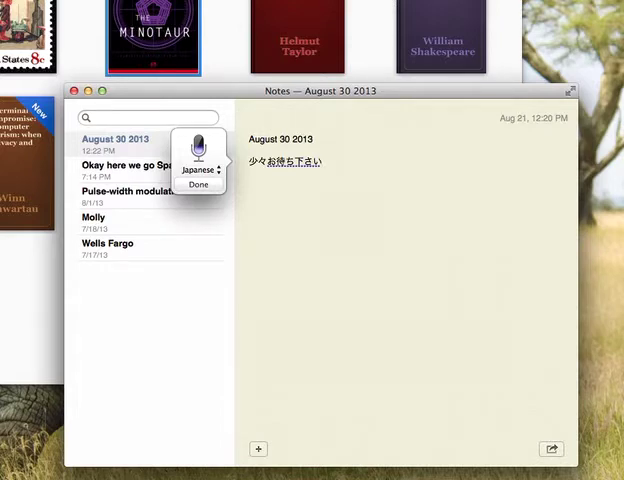
Dictate 仕事をしましょう and 何時ですか on the following lines of the note
{"action": "type", "text": "仕事"}
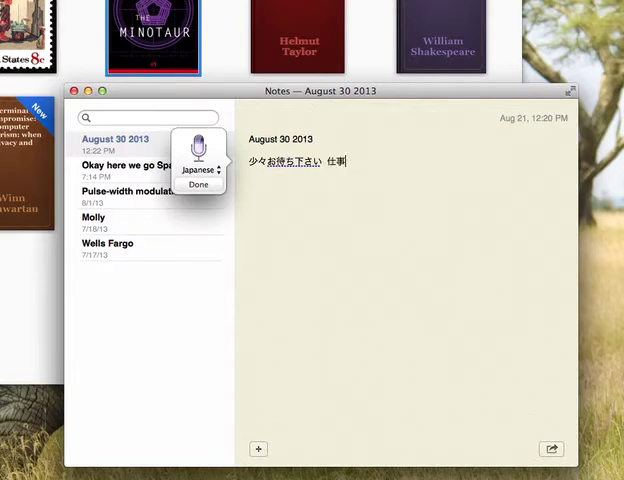
{"action": "type", "text": "をしましょう"}
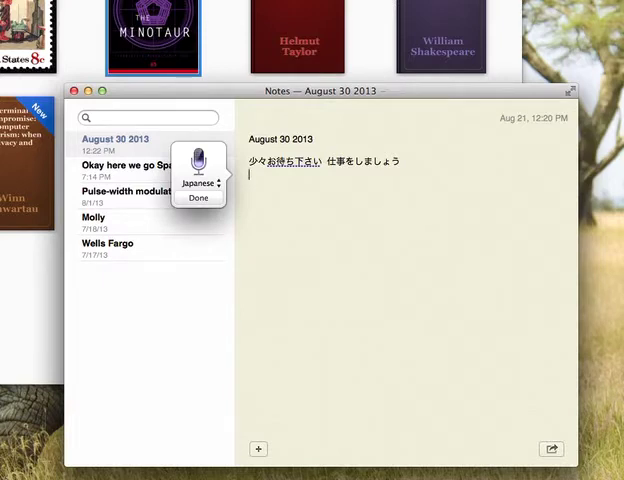
{"action": "type", "text": "何時ですか"}
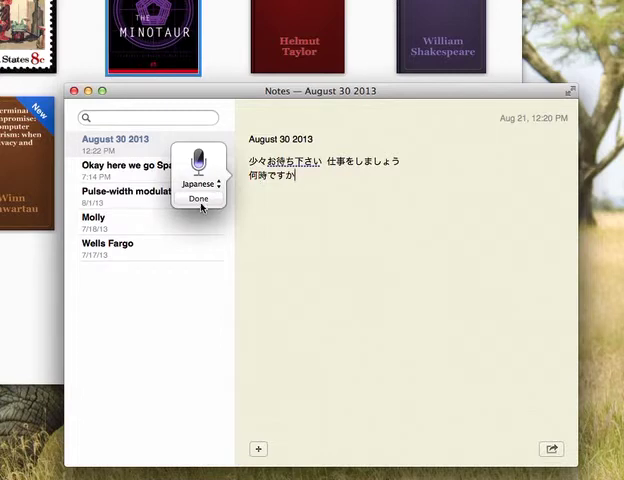
{"action": "left_click", "coordinate": [198, 198]}
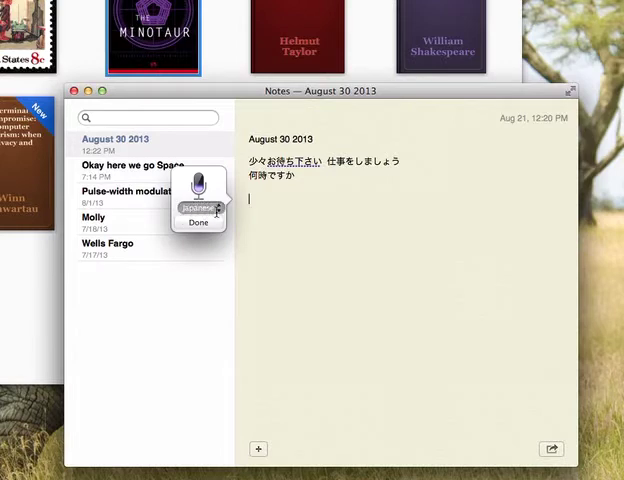
Switch the dictation language from Japanese to English and resume listening
{"action": "left_click", "coordinate": [198, 208]}
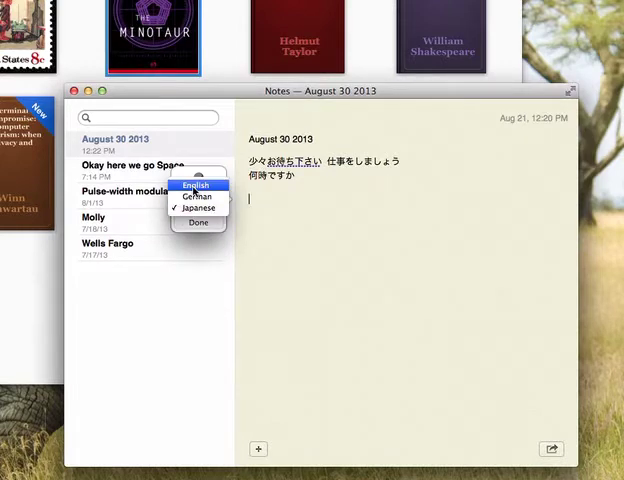
{"action": "left_click", "coordinate": [196, 184]}
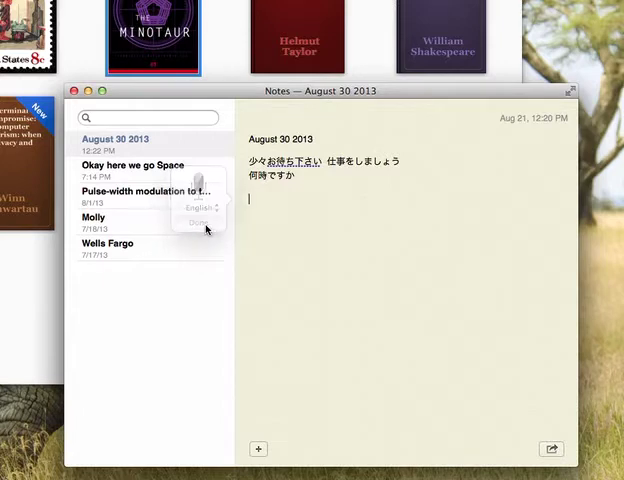
{"action": "left_click", "coordinate": [200, 222]}
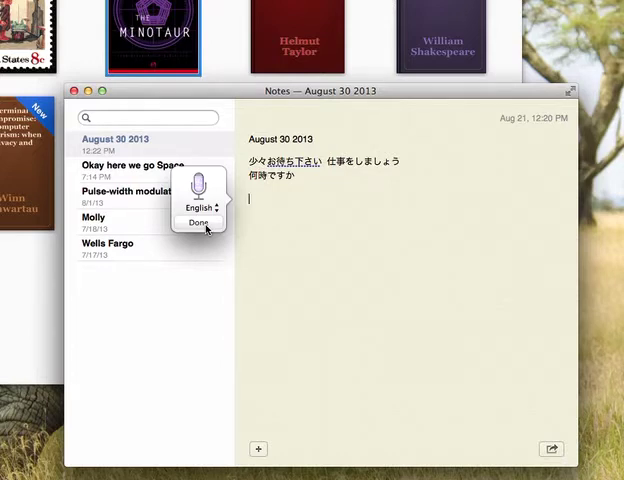
Dictate the English lines 'One moment please let's get to work' and 'What time is it'
{"action": "type", "text": "One moment please"}
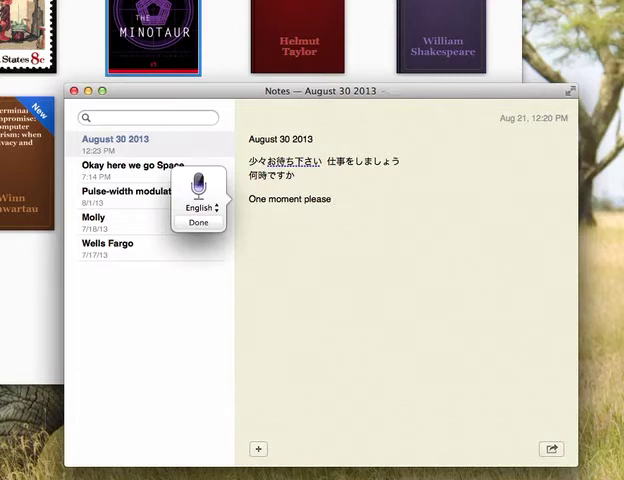
{"action": "type", "text": "let's get to work"}
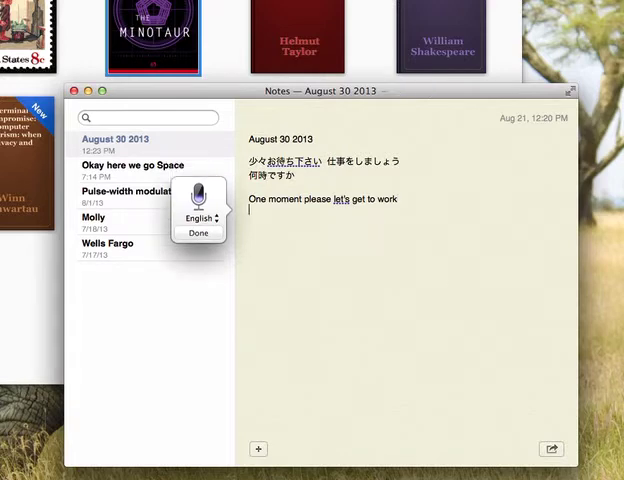
{"action": "type", "text": "What time is it"}
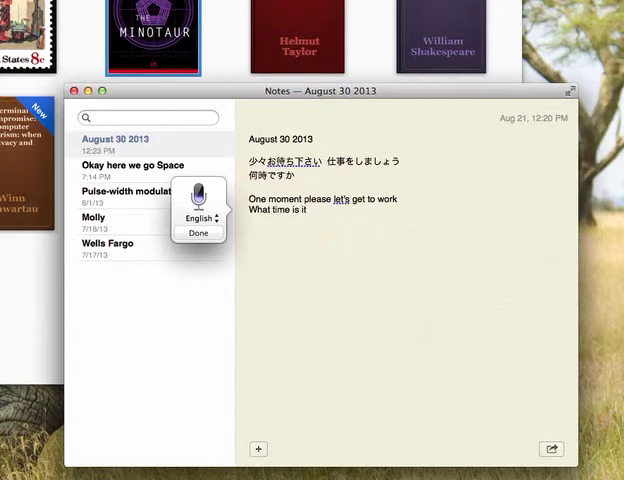
{"action": "left_click", "coordinate": [200, 232]}
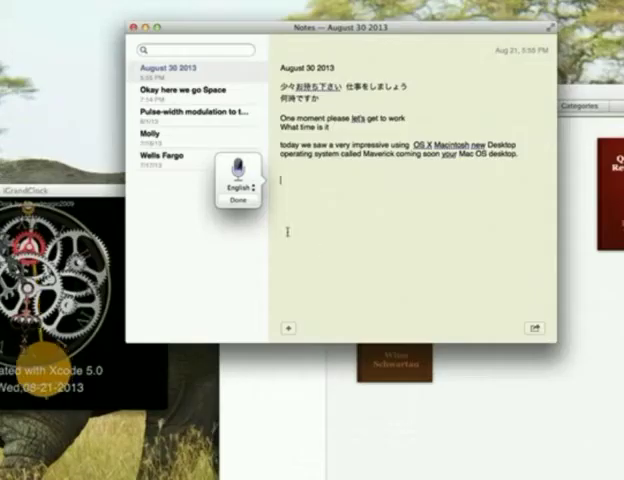
Switch the dictation language back to Japanese and resume listening
{"action": "left_click", "coordinate": [234, 188]}
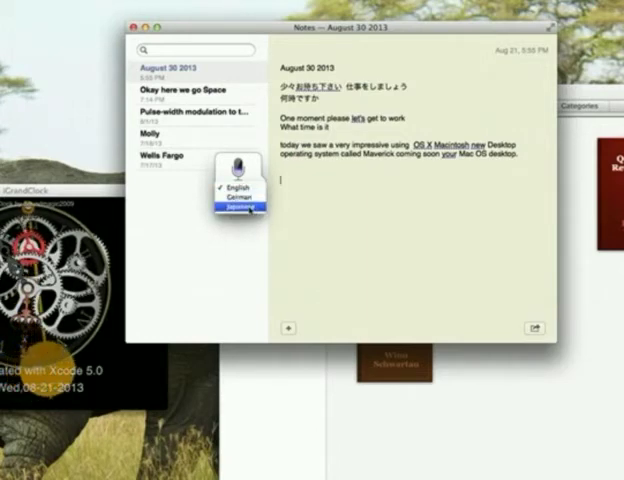
{"action": "left_click", "coordinate": [236, 208]}
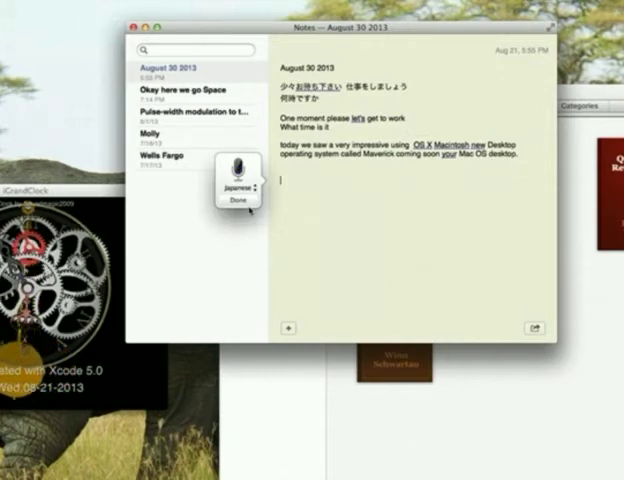
{"action": "left_click", "coordinate": [236, 200]}
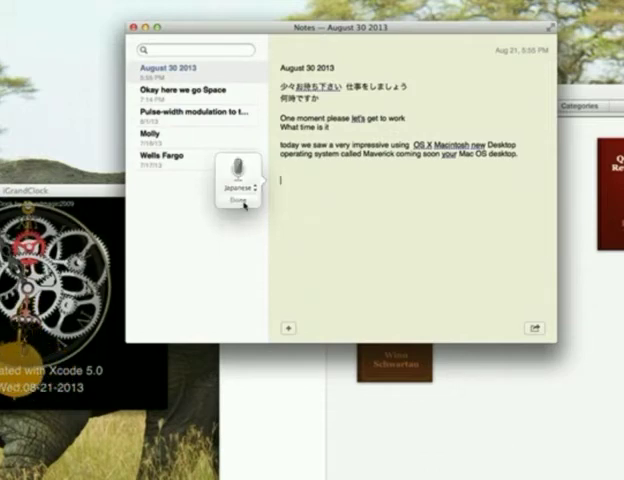
{"action": "left_click", "coordinate": [234, 200]}
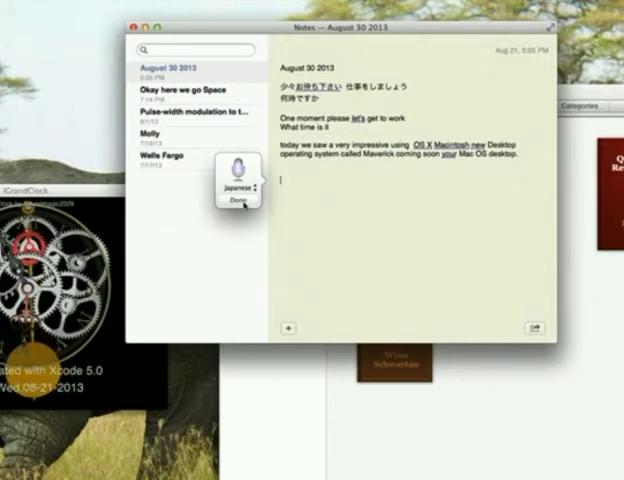
Dictate the Japanese line 元気ですか 食べるましたか 食べる into the note
{"action": "type", "text": "元気ですか"}
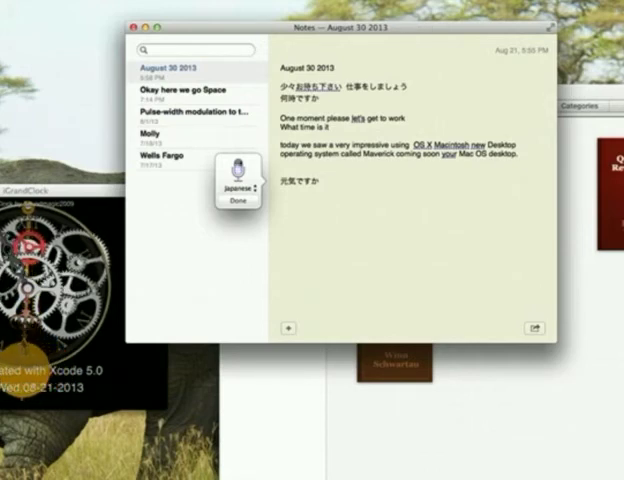
{"action": "type", "text": "食べるんましたか 食べる"}
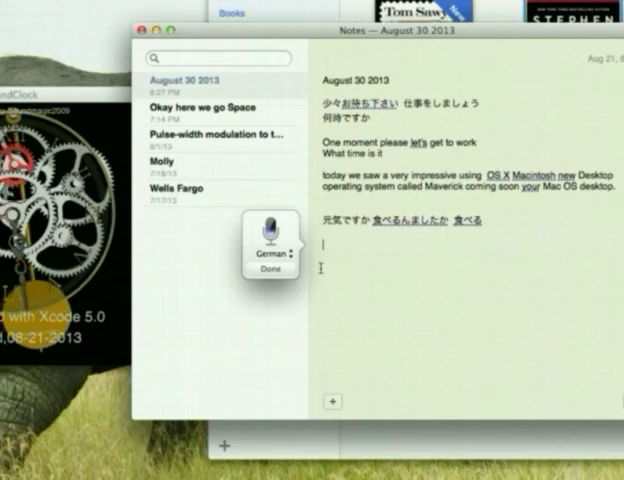
Dictate the German line 'Wie geht's Hast du schon gegessen' below the Japanese line
{"action": "type", "text": "Ich"}
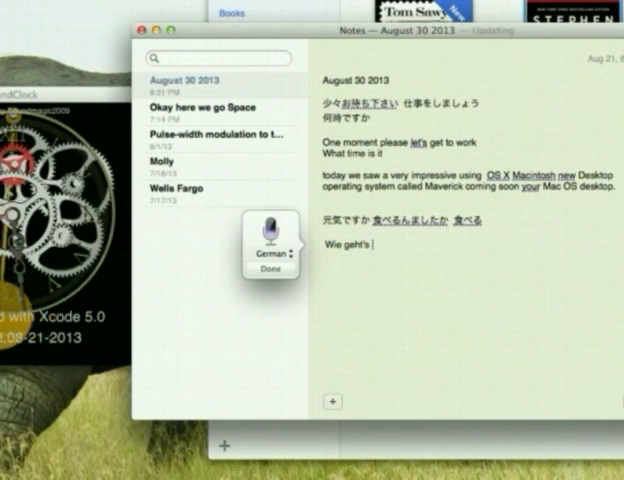
{"action": "type", "text": "du"}
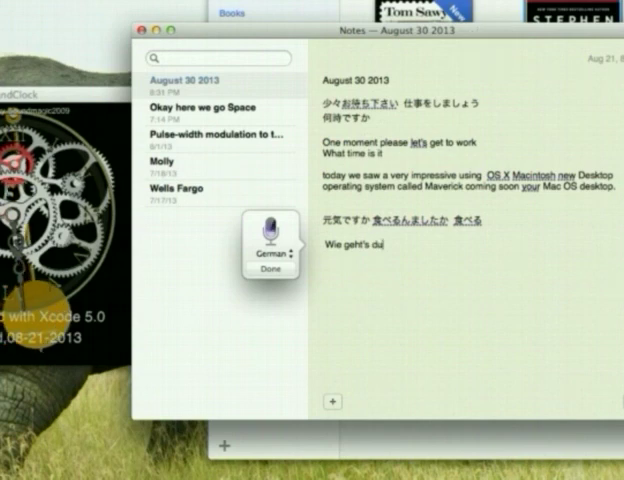
{"action": "type", "text": "Hast du schon gegessen"}
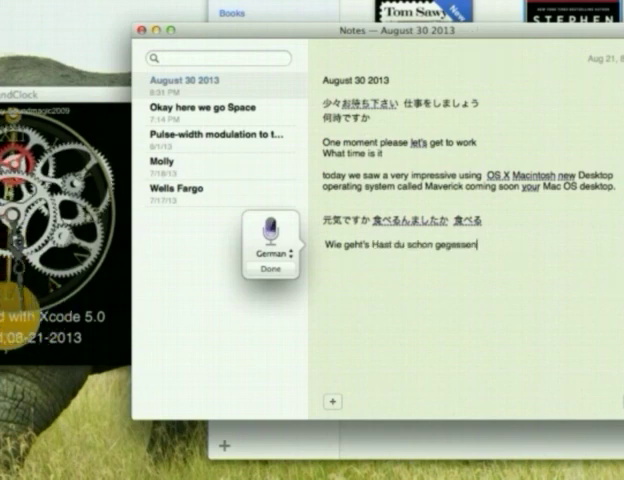